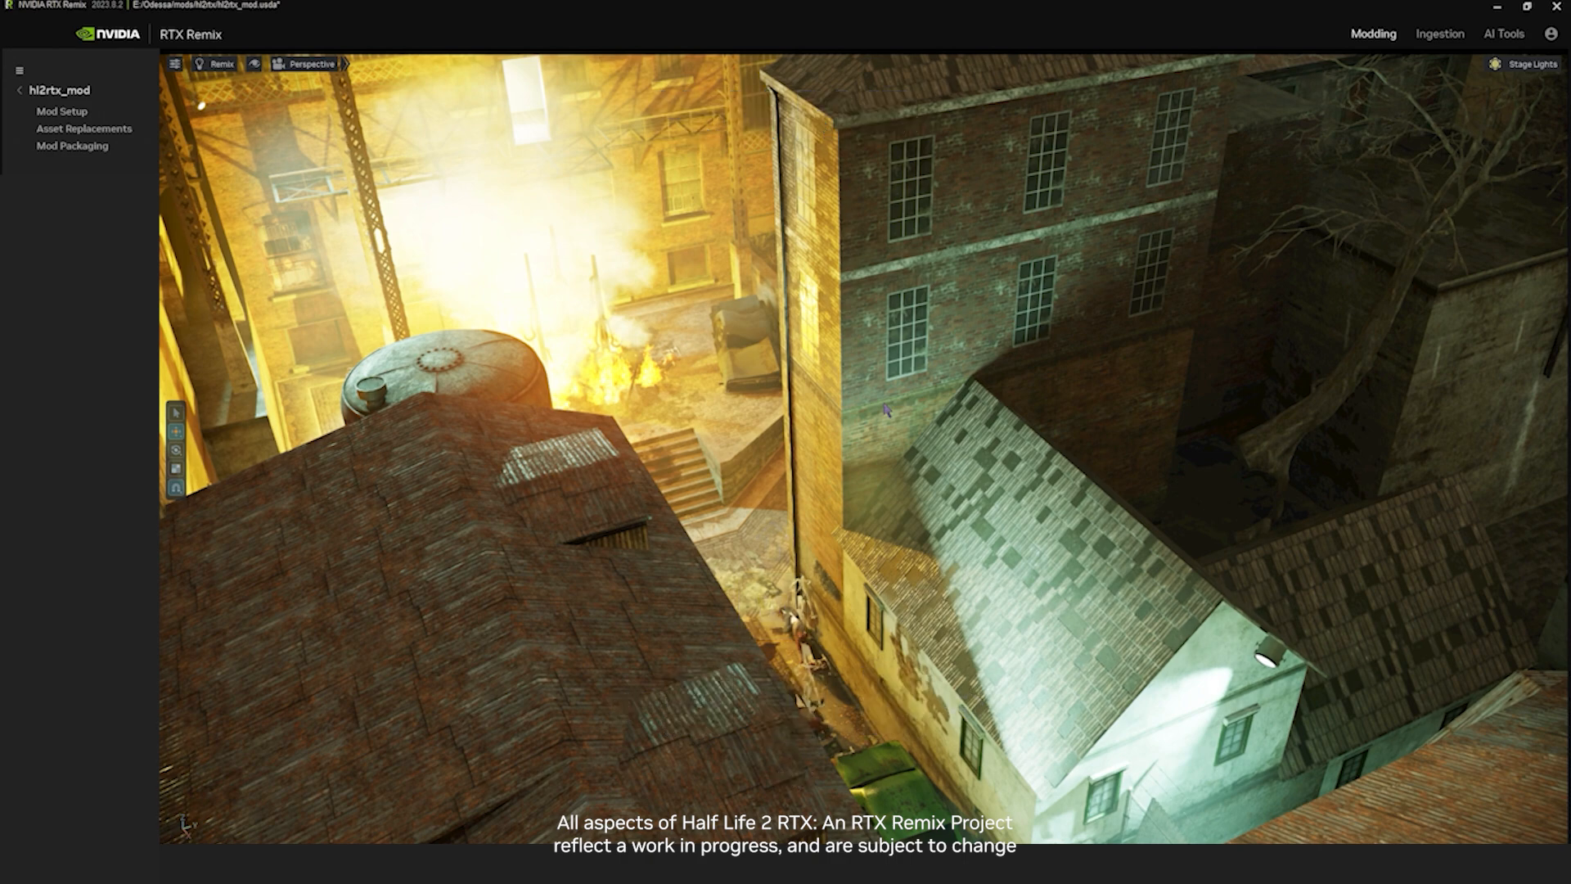
mouse_move(851, 394)
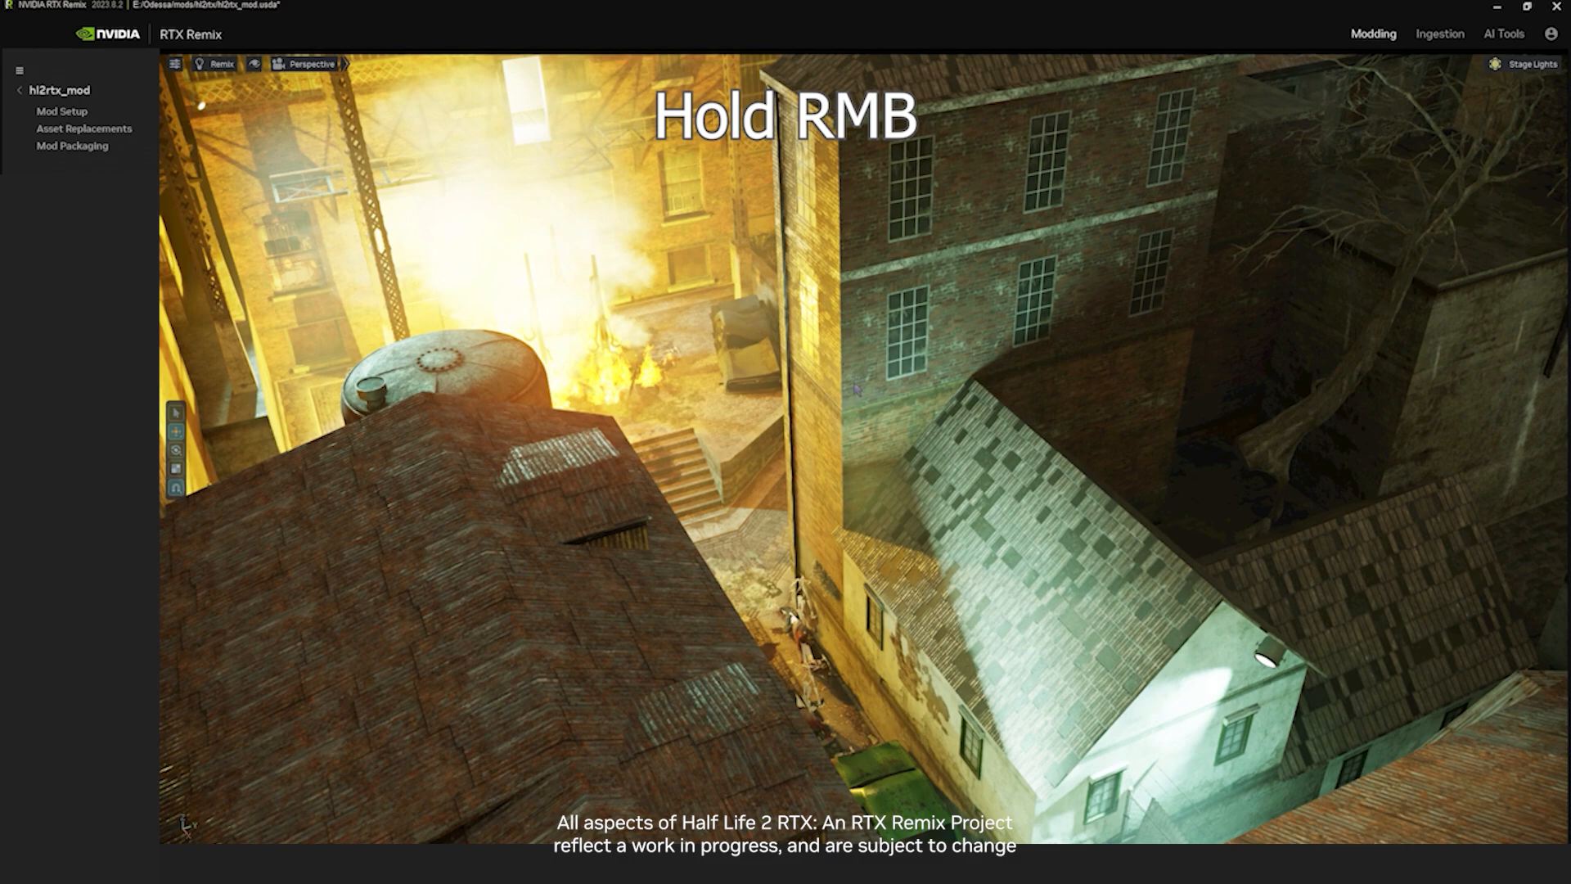
Rotate the camera across the brick buildings and water tower, down into the alley, and back toward the courtyard
drag(862, 391, 957, 280)
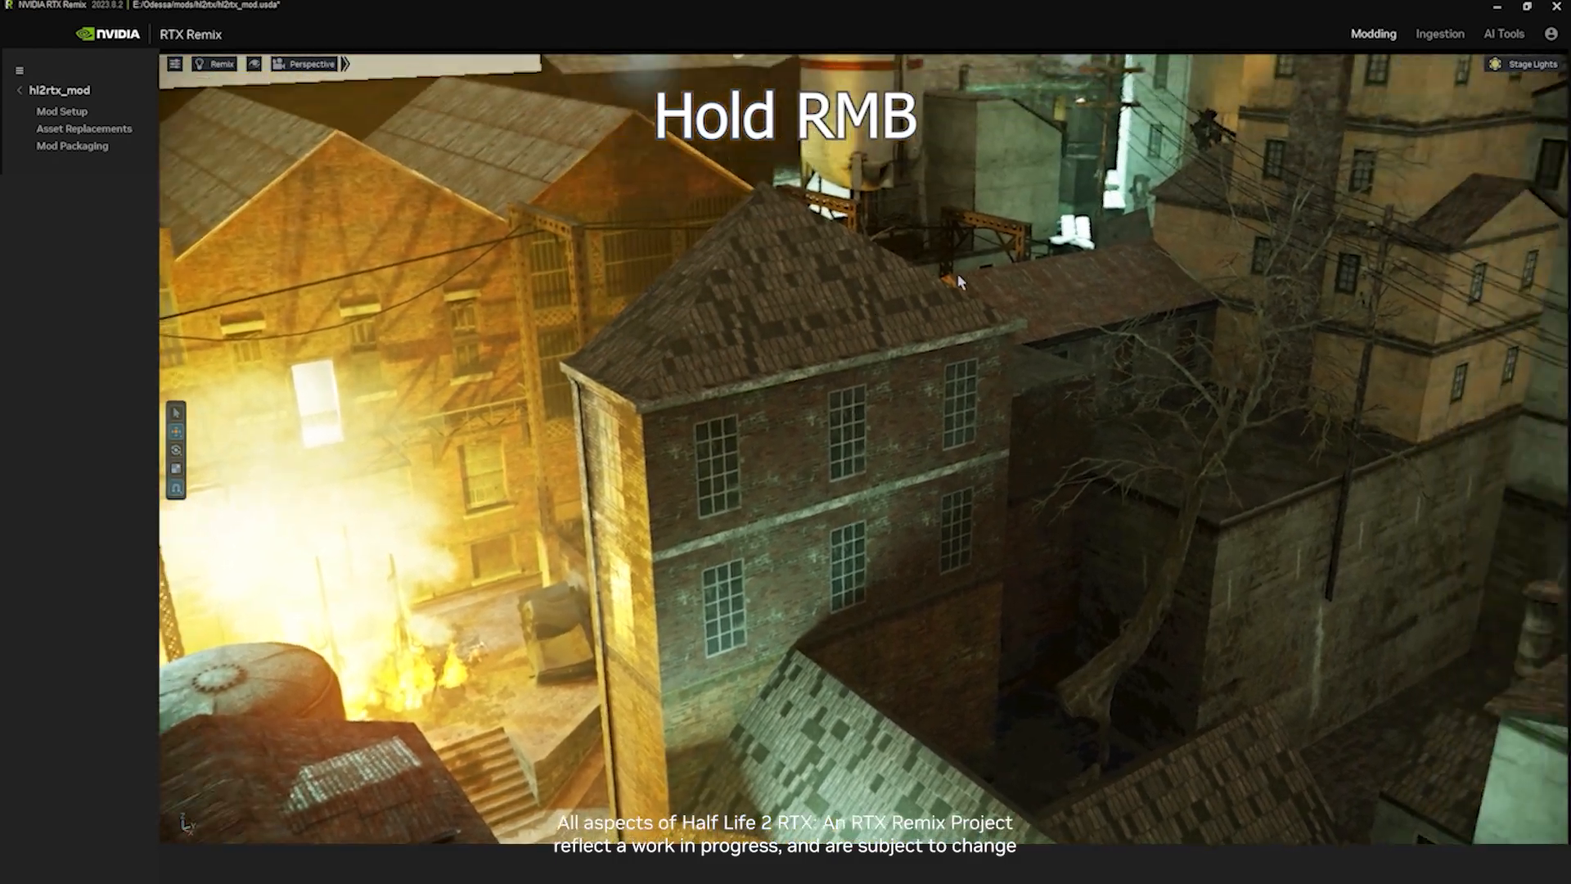
drag(957, 282, 847, 276)
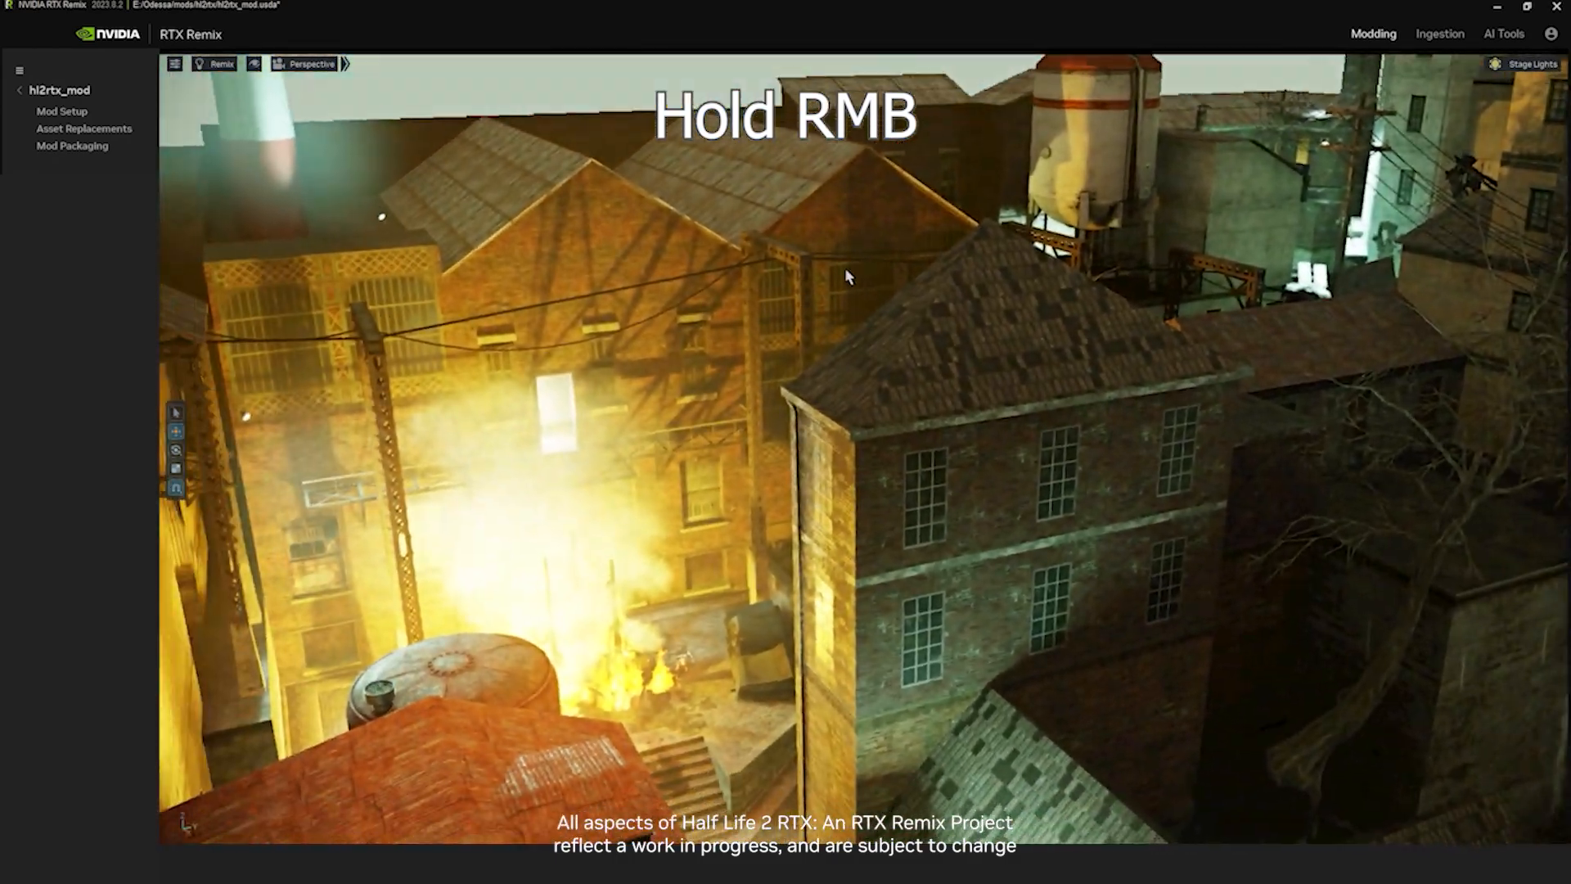
drag(847, 276, 591, 472)
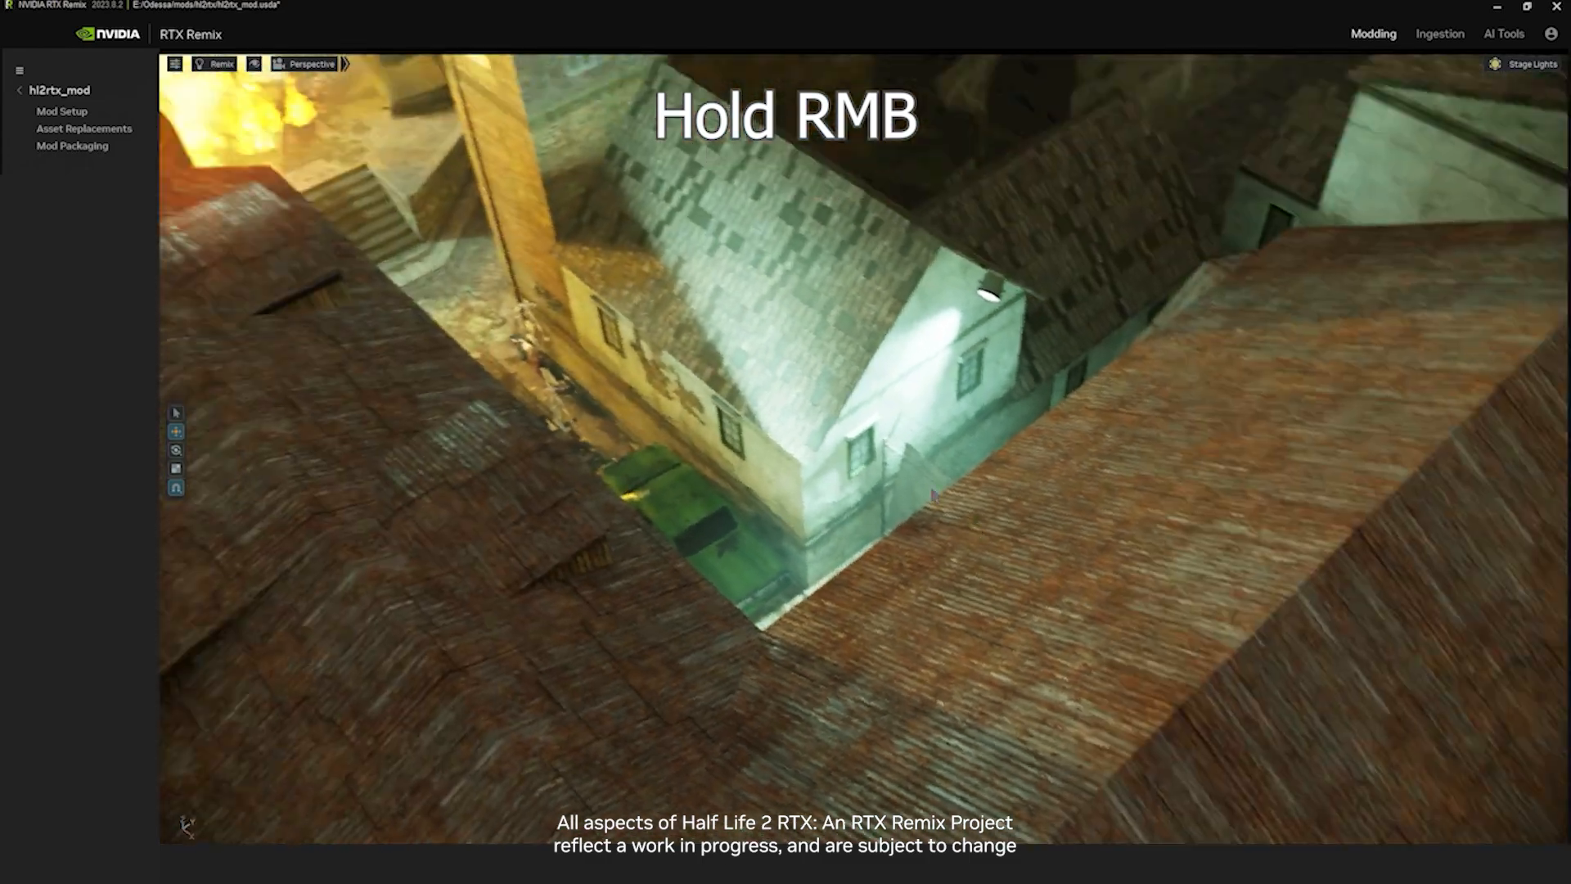
drag(932, 496, 930, 316)
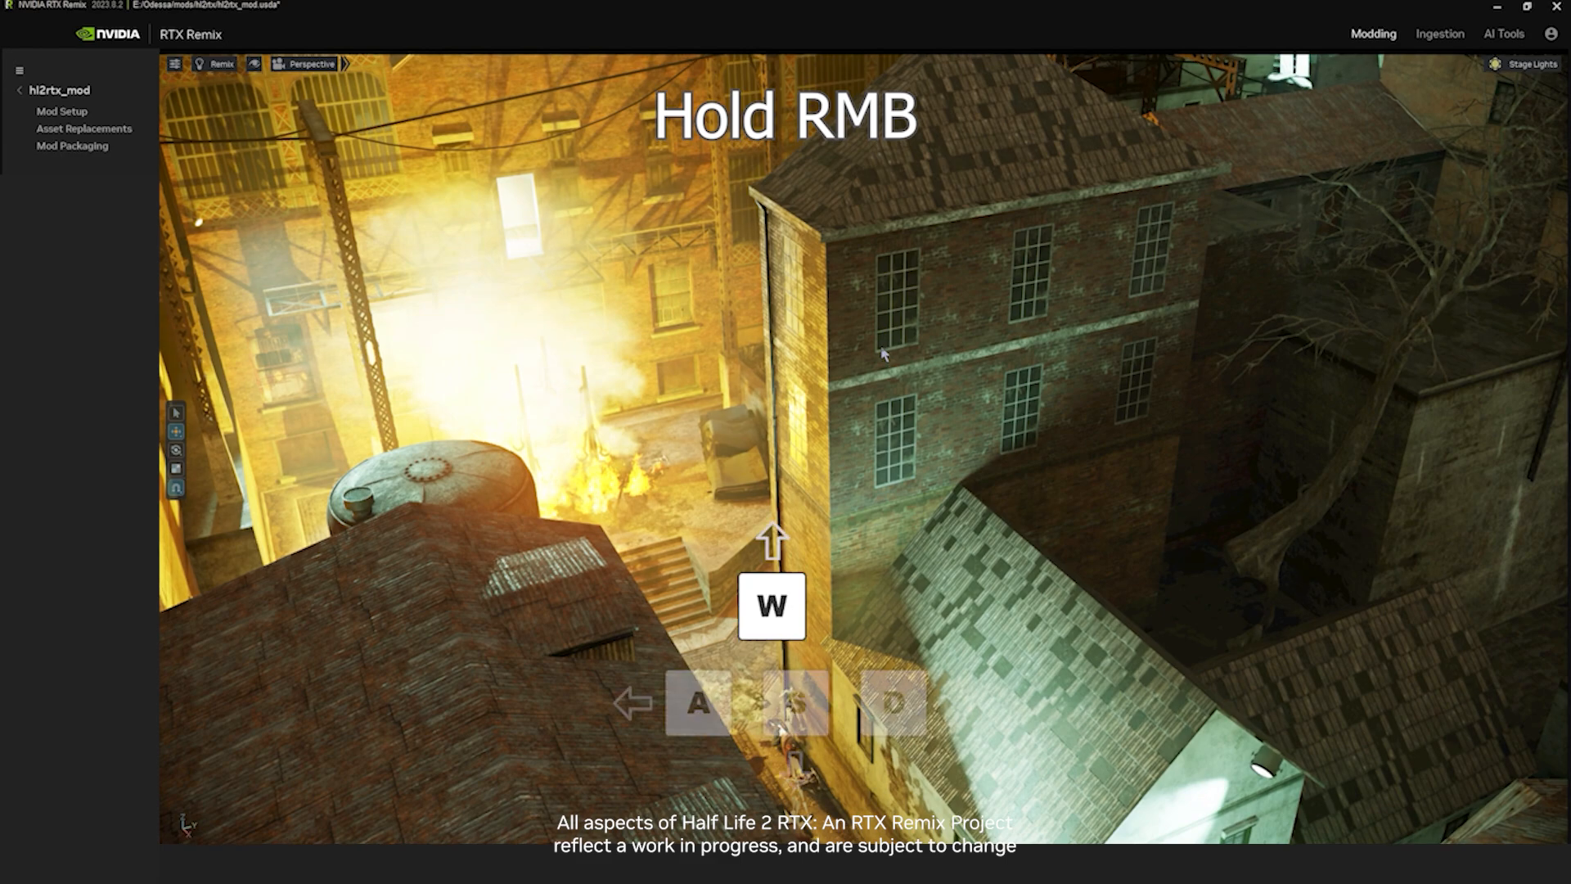
Fly the camera toward the tall brick building beside the burning courtyard
key(s)
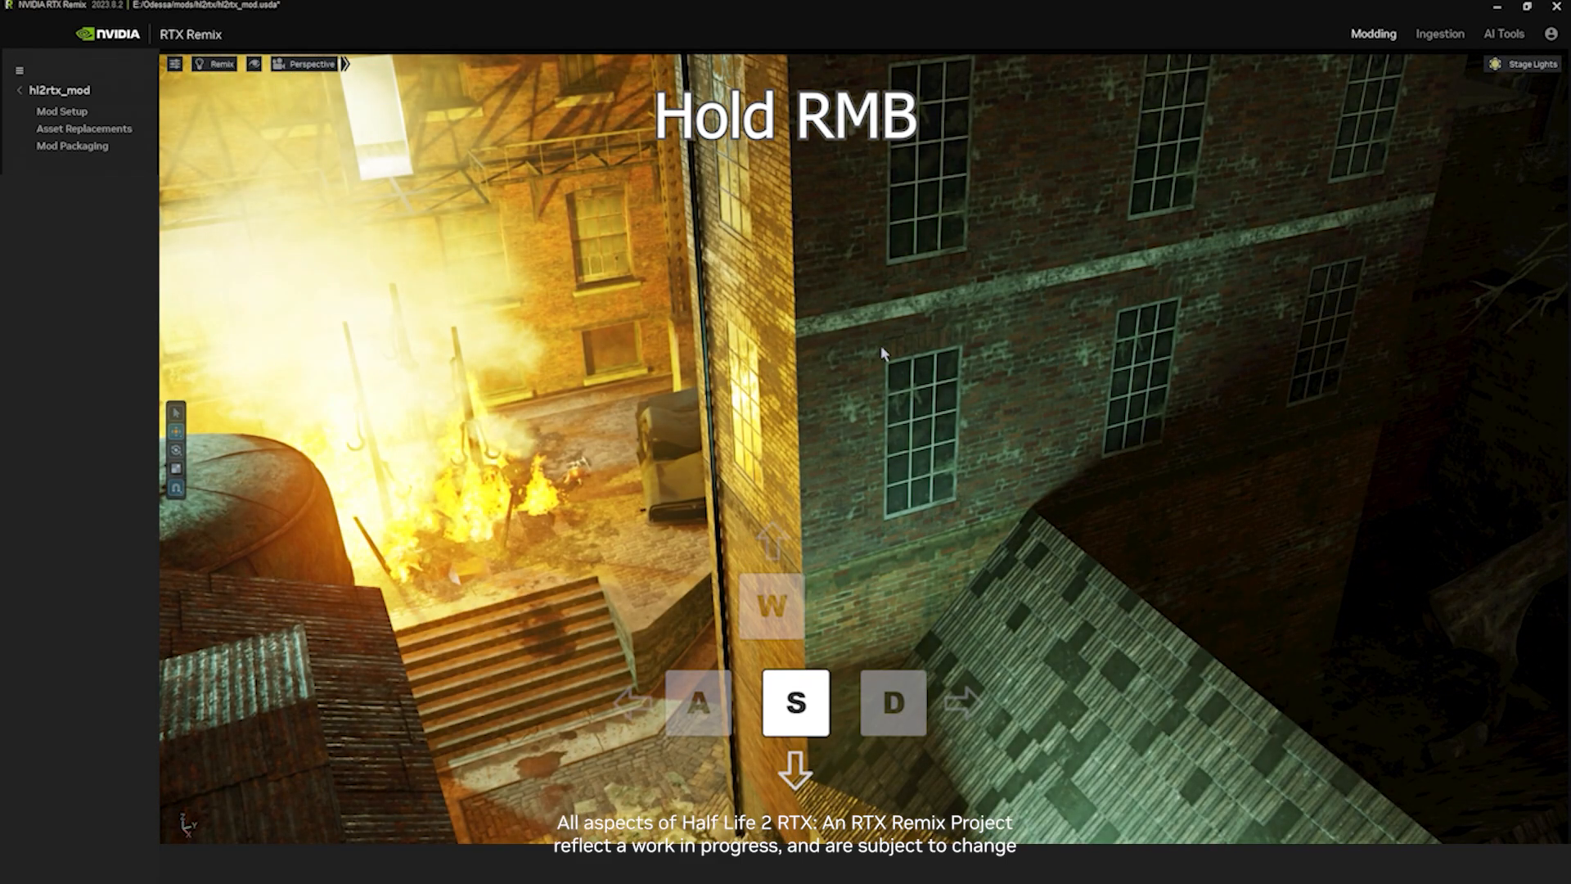